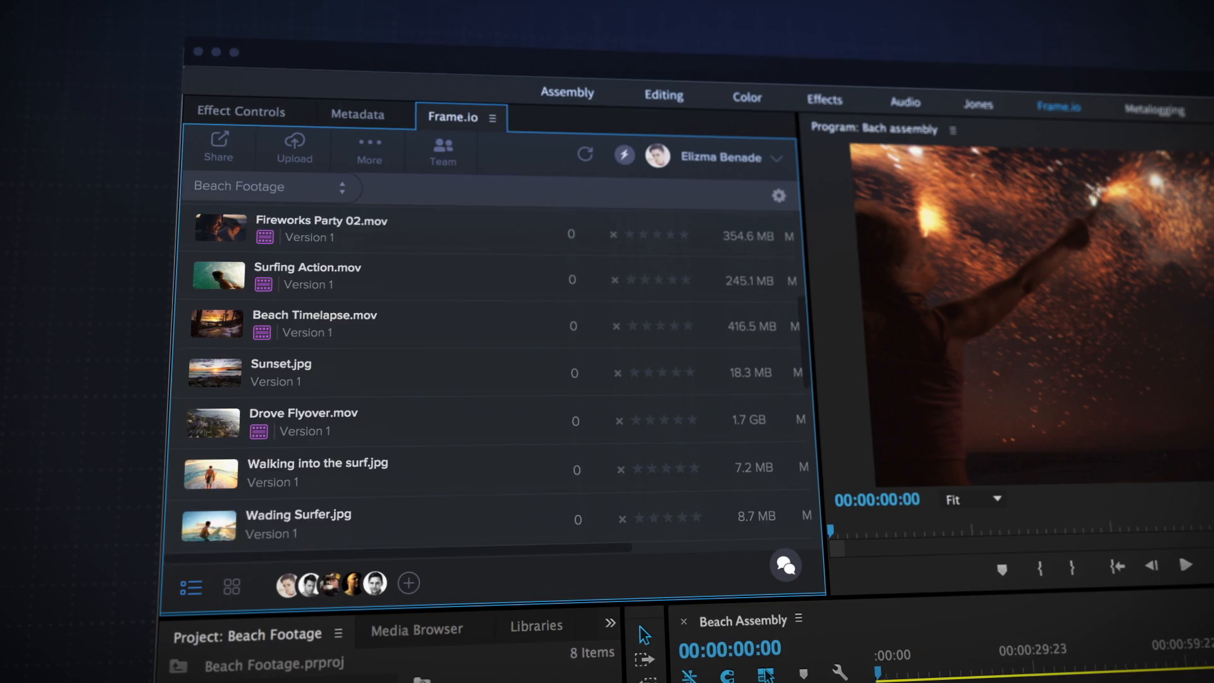
scroll(up, 3)
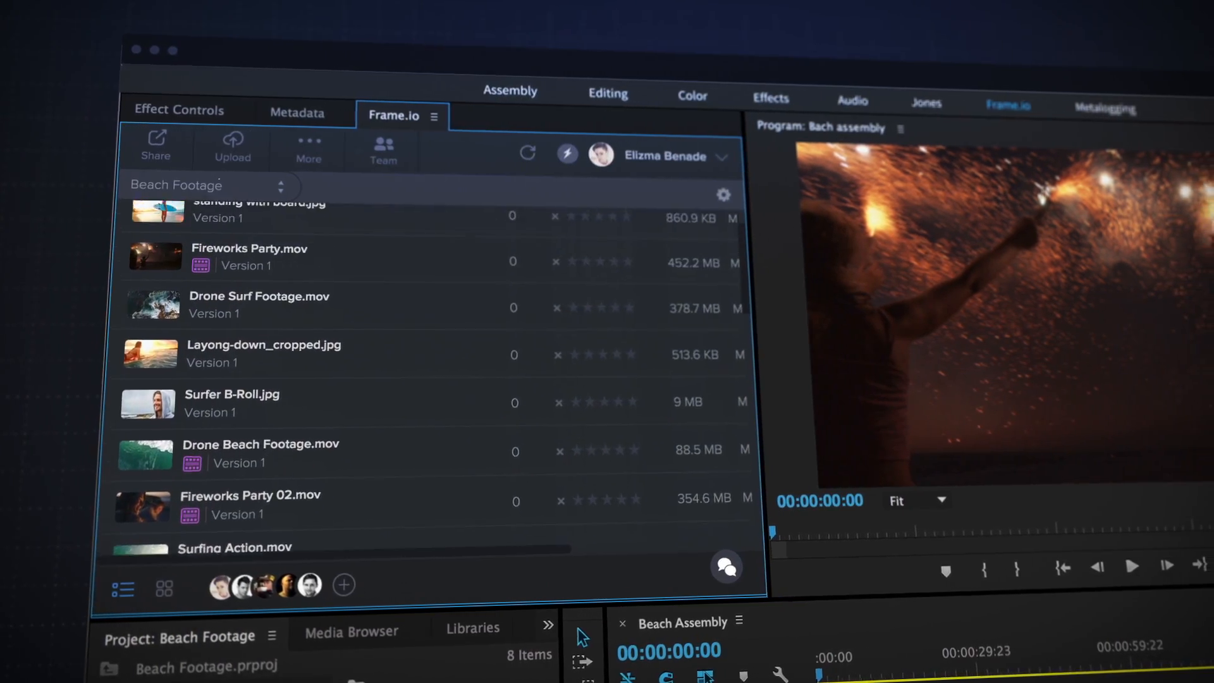